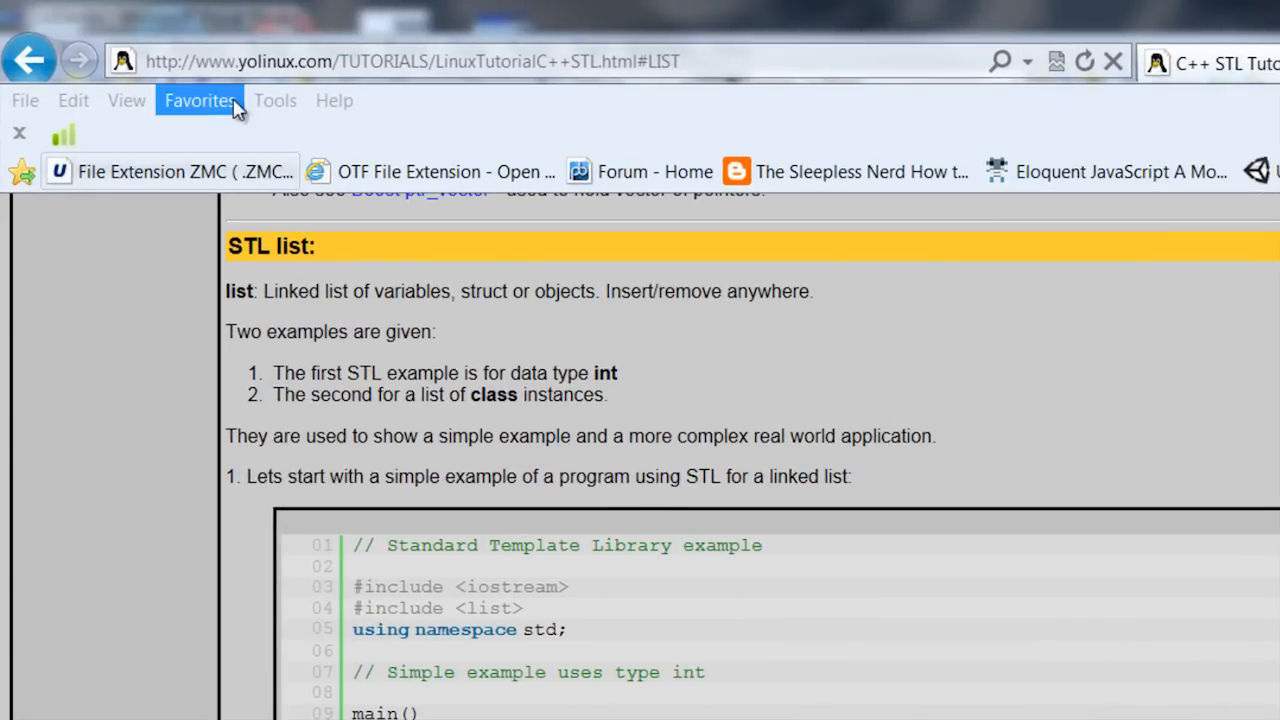
{"action": "mouse_move", "coordinate": [468, 85]}
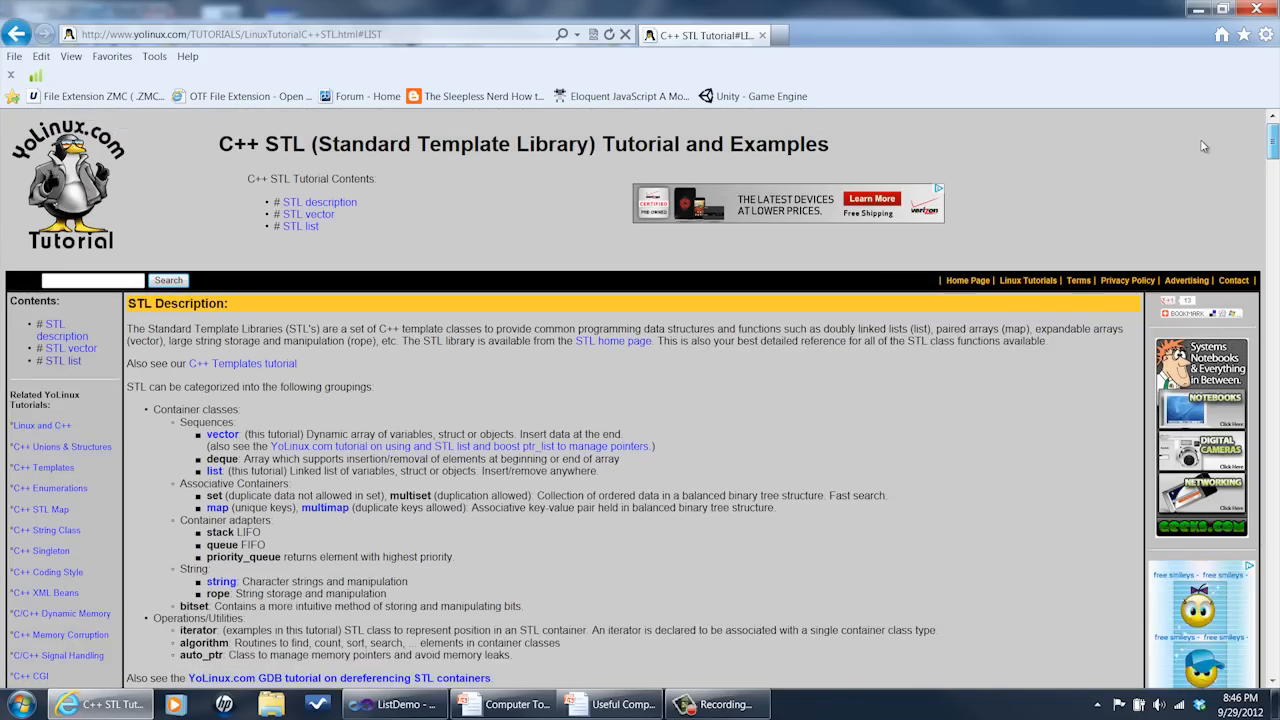
Step: Review the ListDemo source, then build and run it to print 0 1 2 3, 1 2 3 0, 2 3 0 1, 1 2 3 0
{"action": "scroll", "scroll_direction": "down", "scroll_amount": 3}
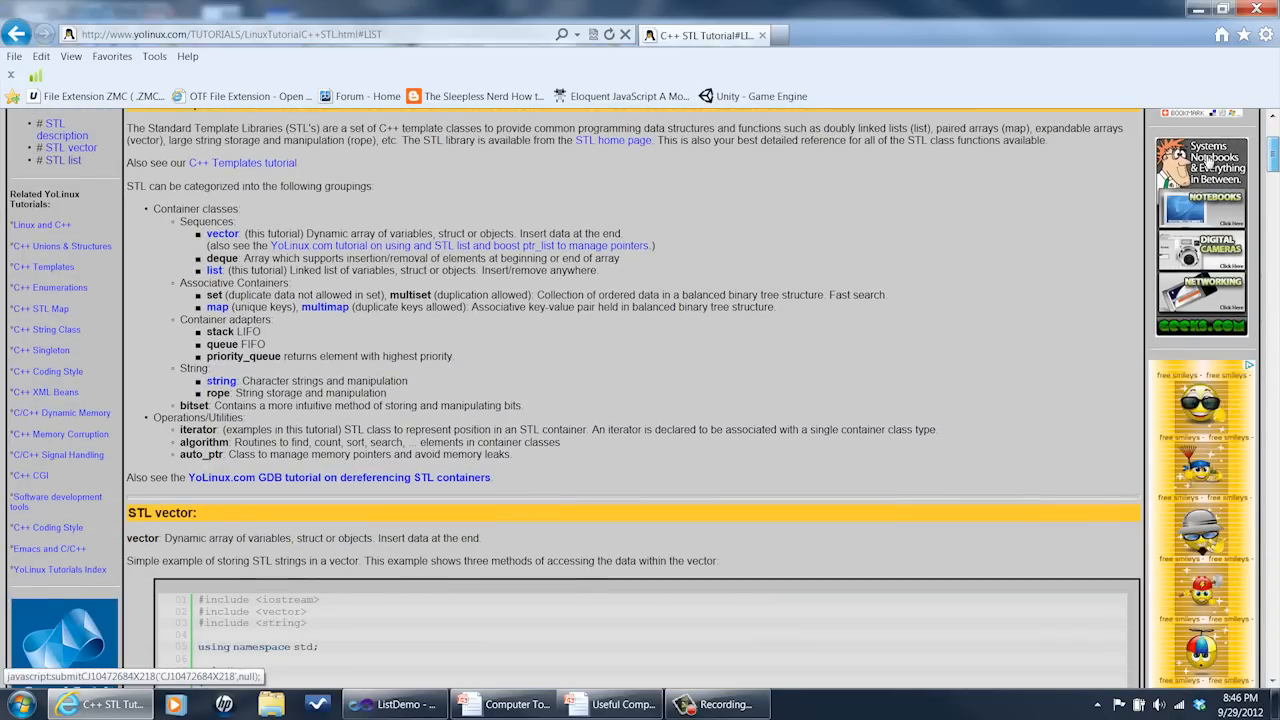
{"action": "scroll", "scroll_direction": "up", "scroll_amount": 3}
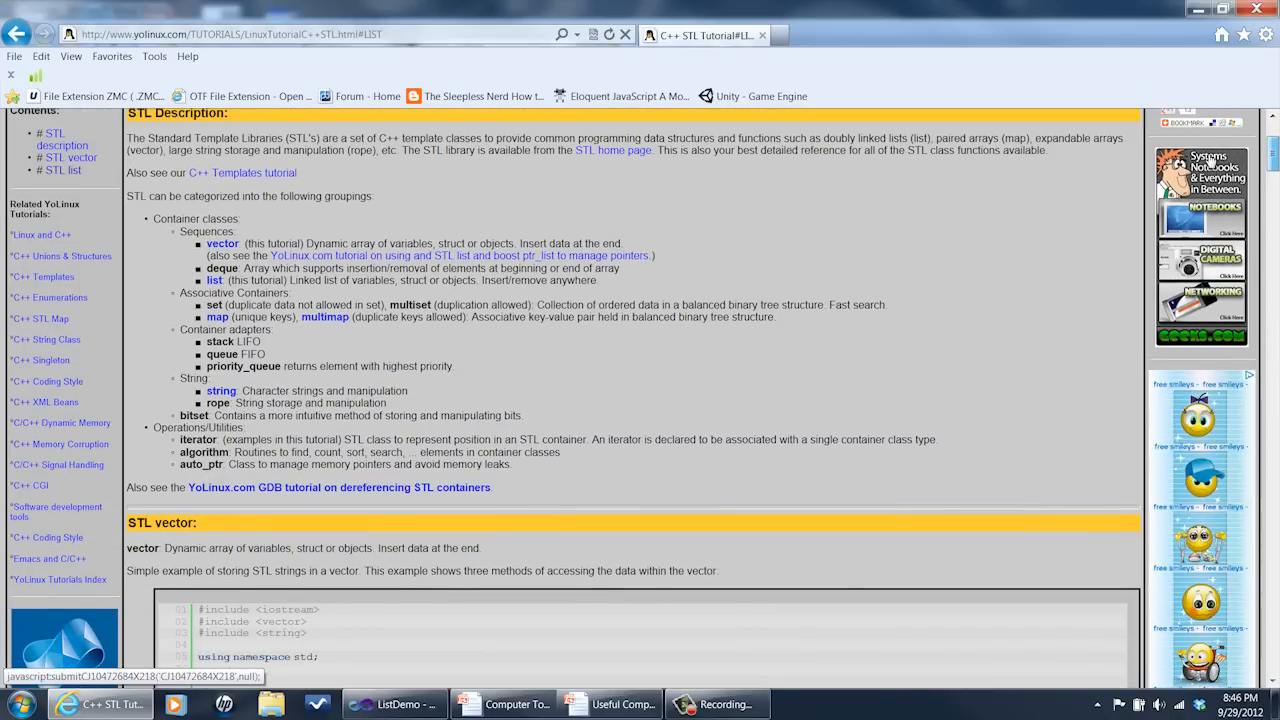
{"action": "scroll", "scroll_direction": "down", "scroll_amount": 3}
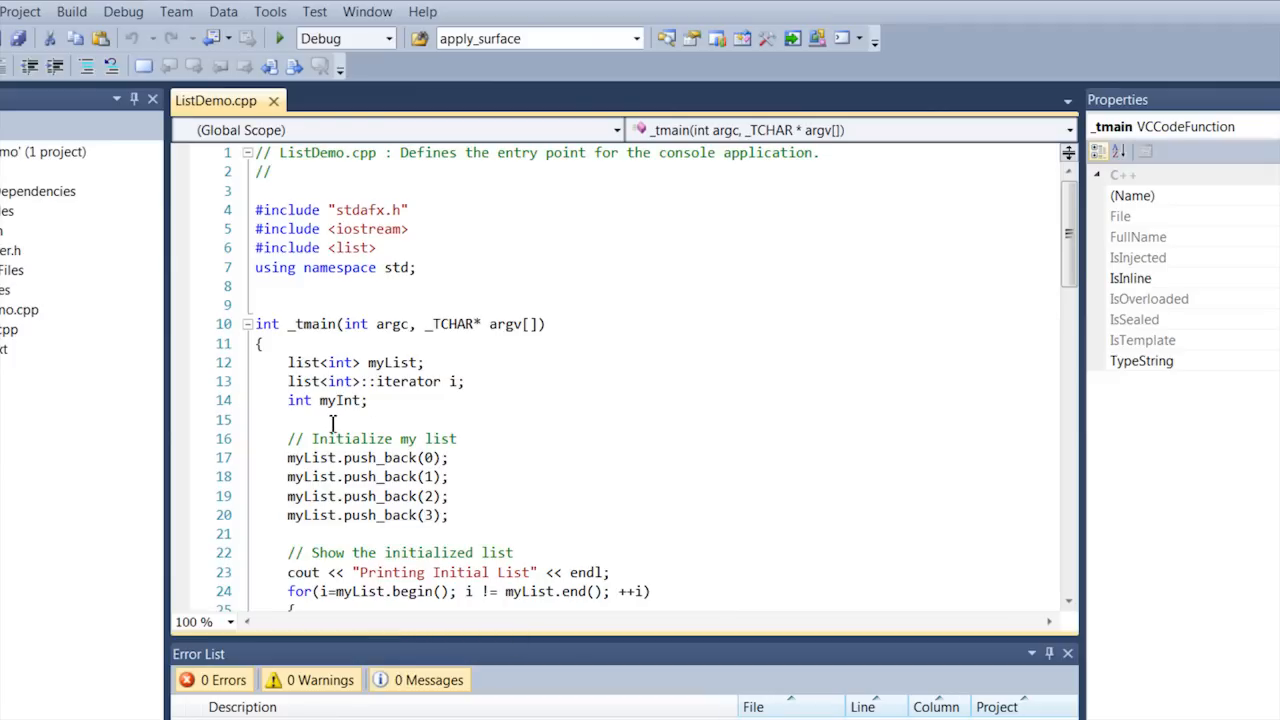
{"action": "mouse_move", "coordinate": [337, 430]}
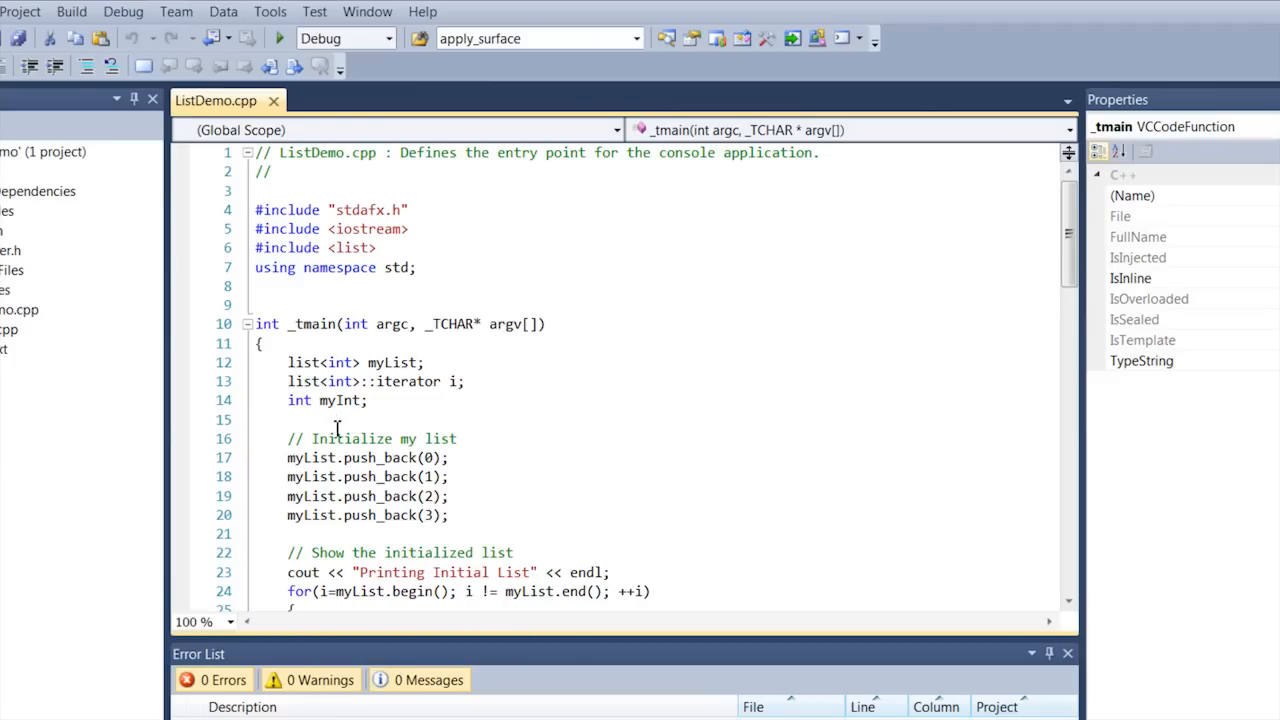
{"action": "mouse_move", "coordinate": [376, 381]}
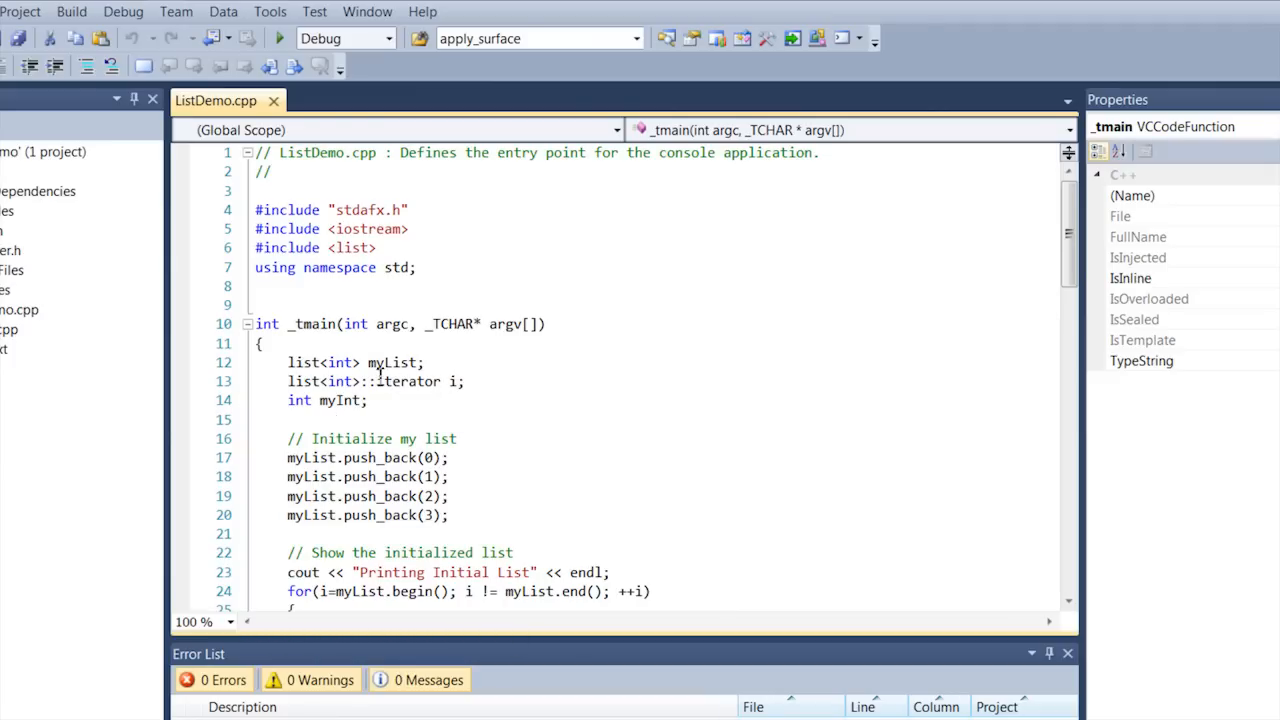
{"action": "left_click", "coordinate": [288, 363]}
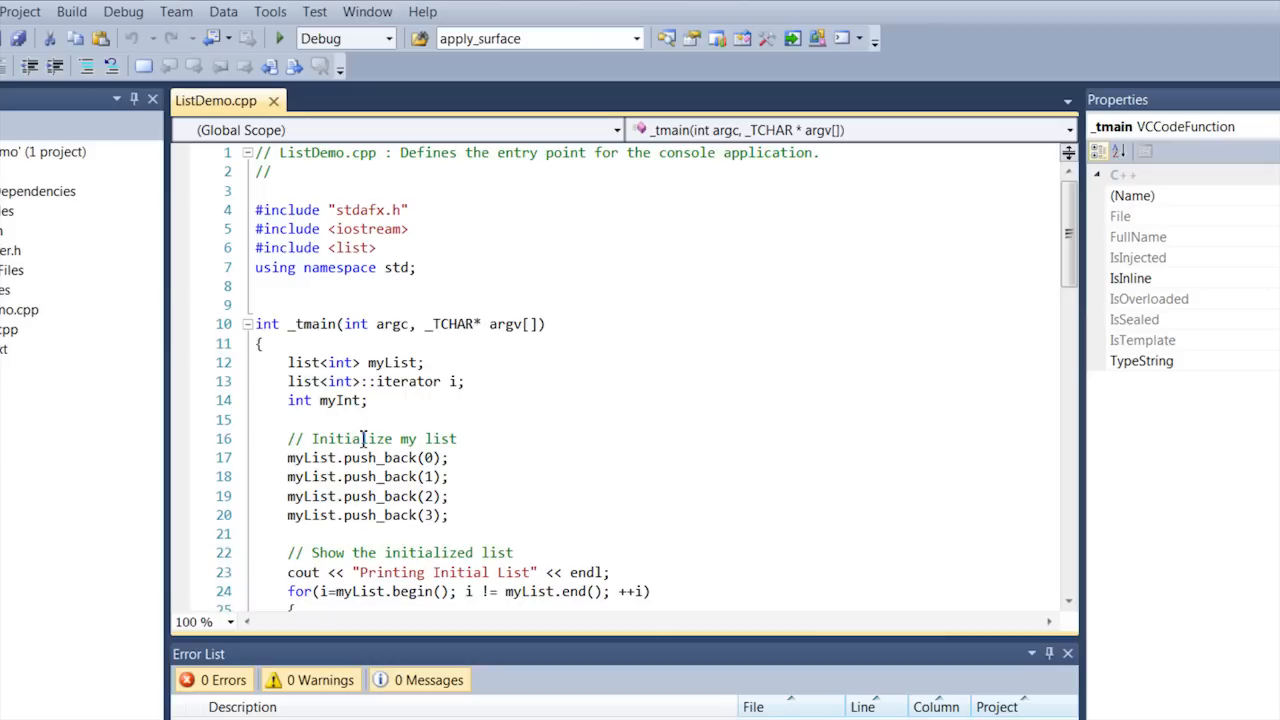
{"action": "mouse_move", "coordinate": [373, 448]}
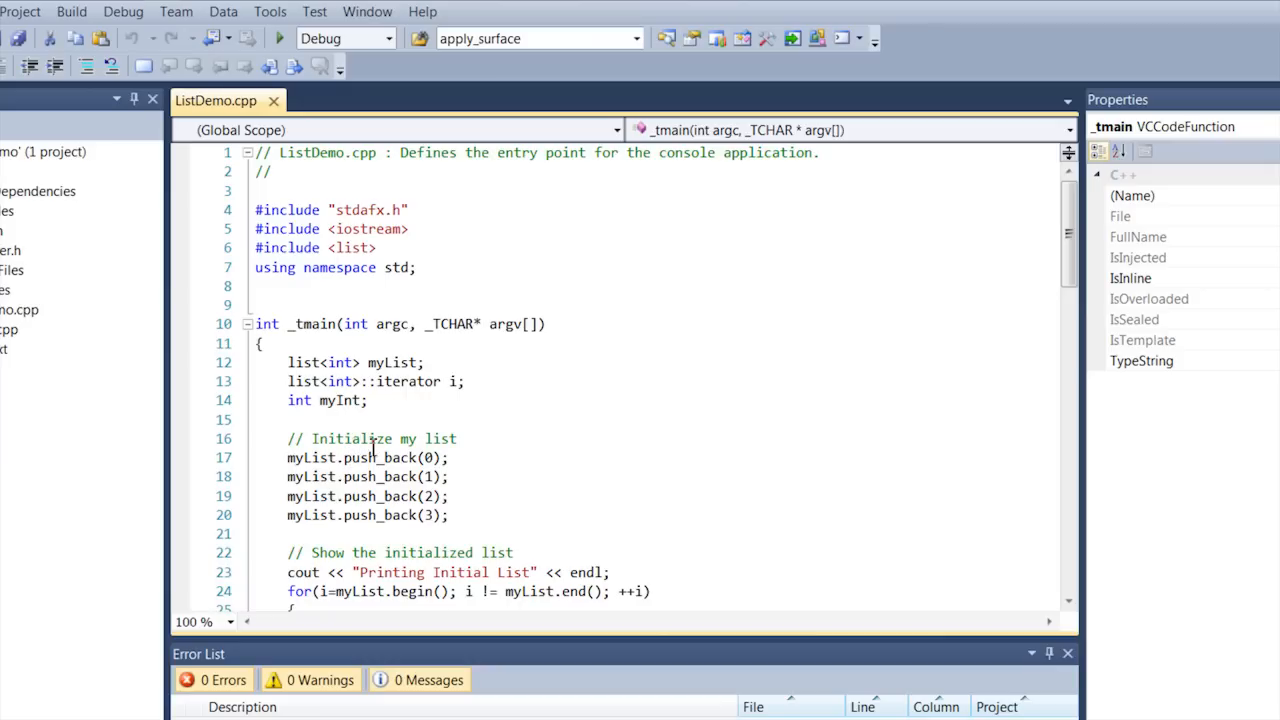
{"action": "mouse_move", "coordinate": [412, 362]}
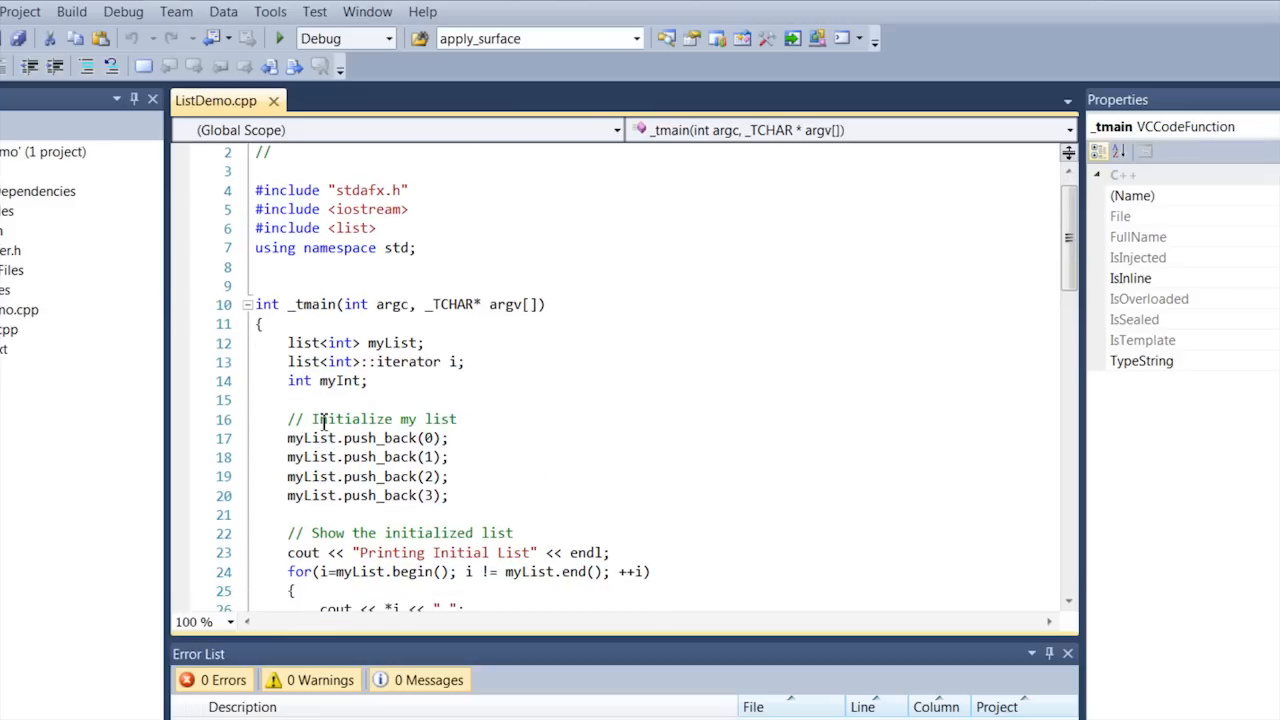
{"action": "mouse_move", "coordinate": [339, 438]}
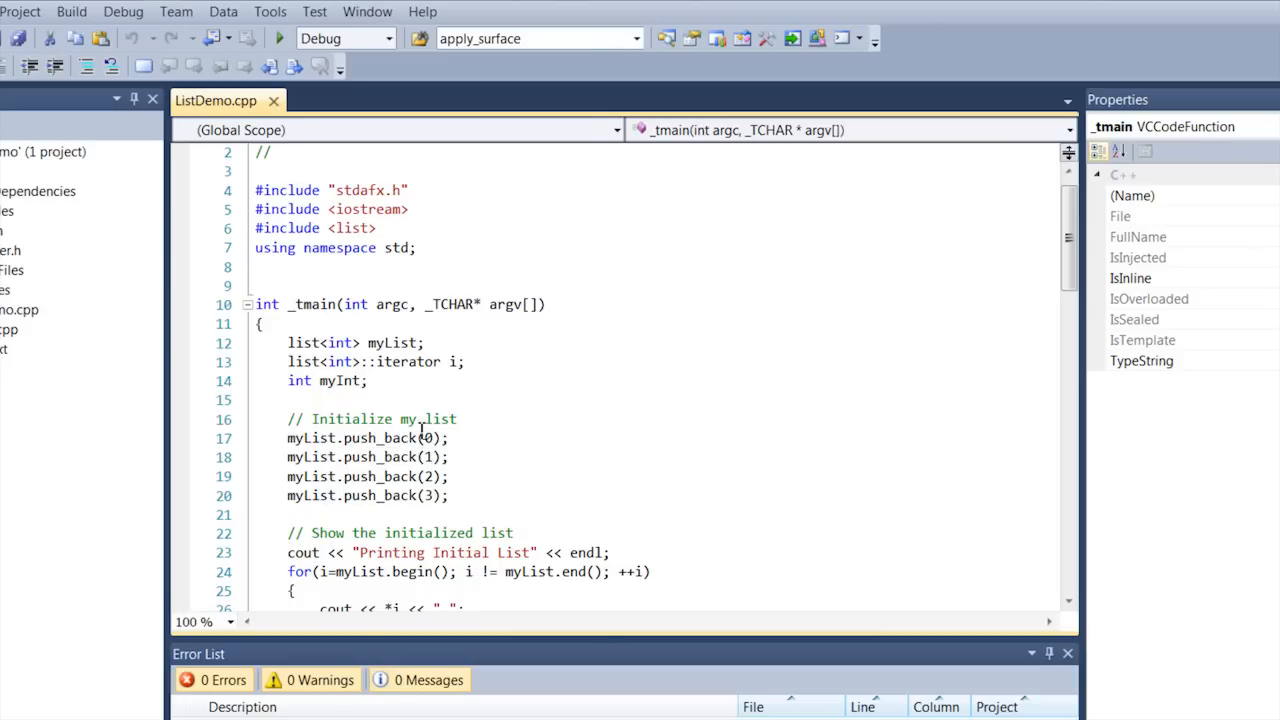
{"action": "mouse_move", "coordinate": [535, 340]}
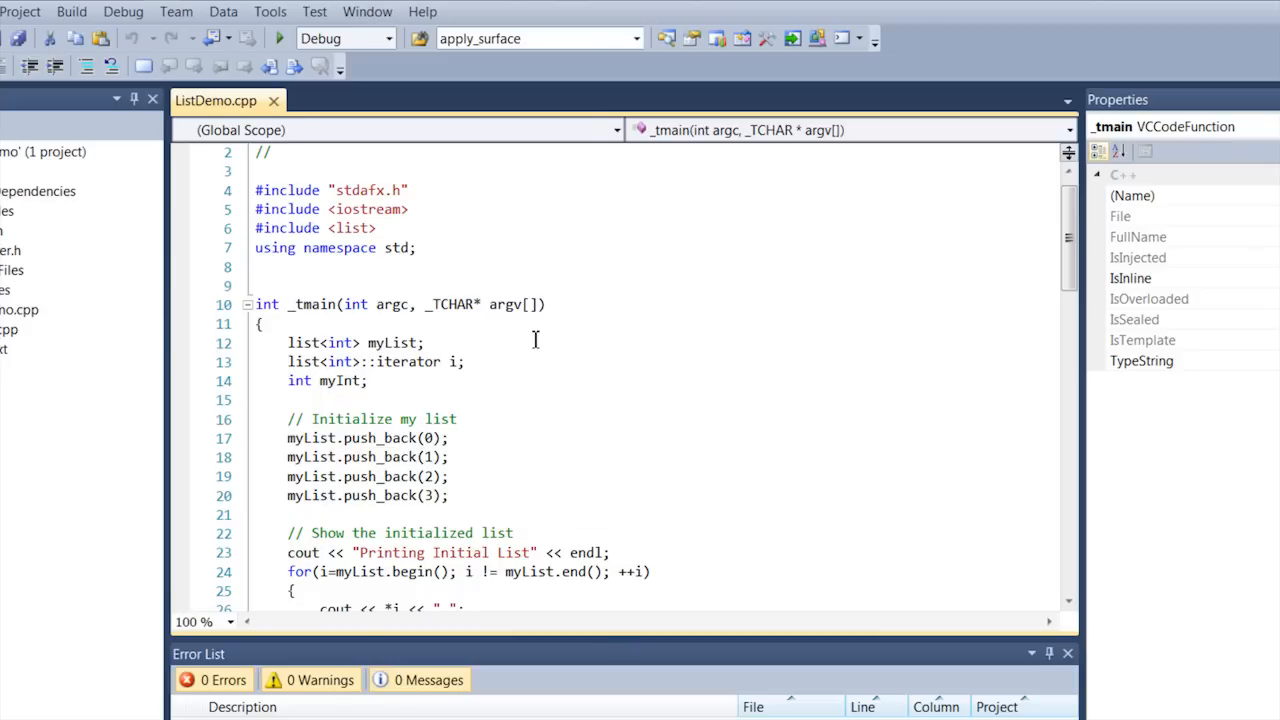
{"action": "mouse_move", "coordinate": [526, 413]}
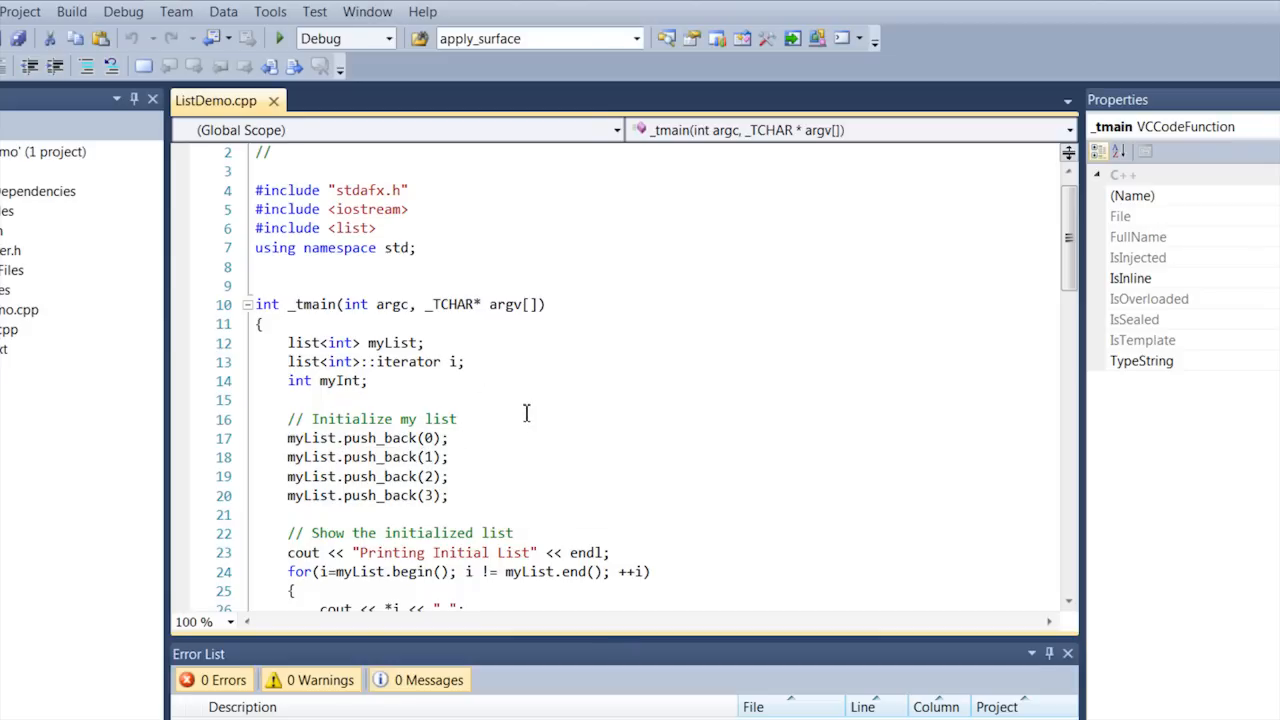
{"action": "mouse_move", "coordinate": [534, 499]}
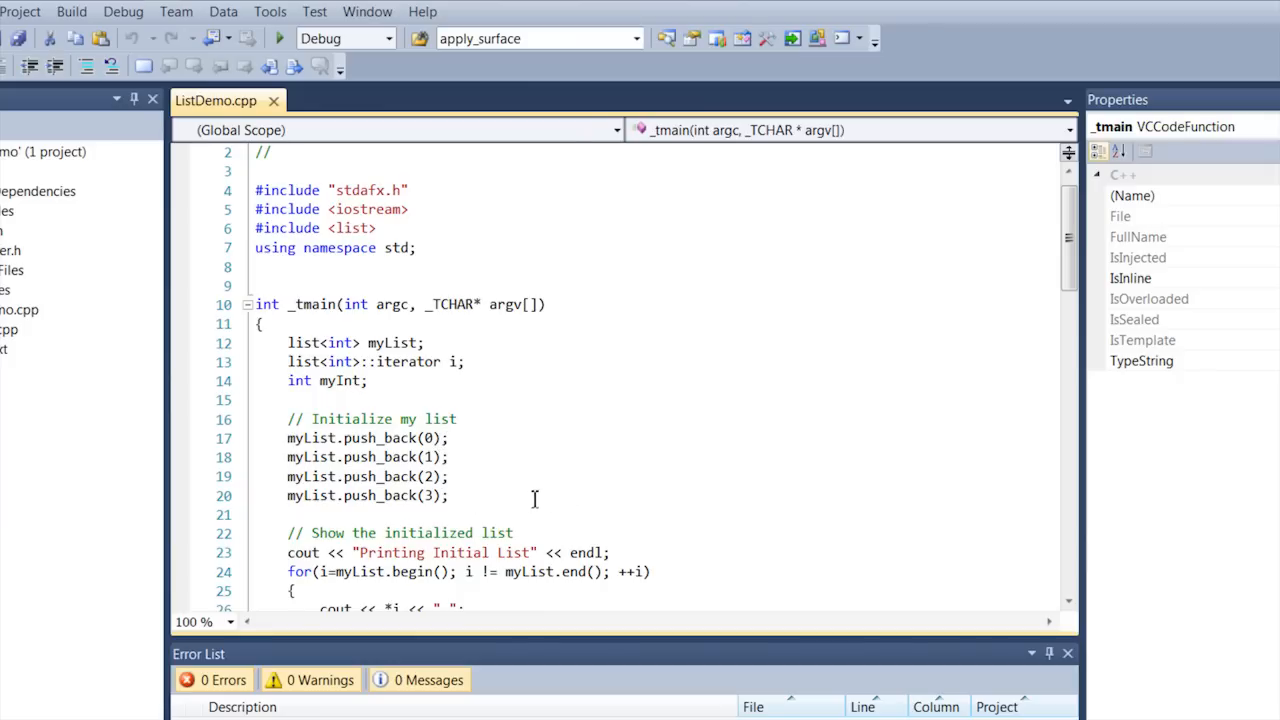
{"action": "scroll", "scroll_direction": "down", "scroll_amount": 3}
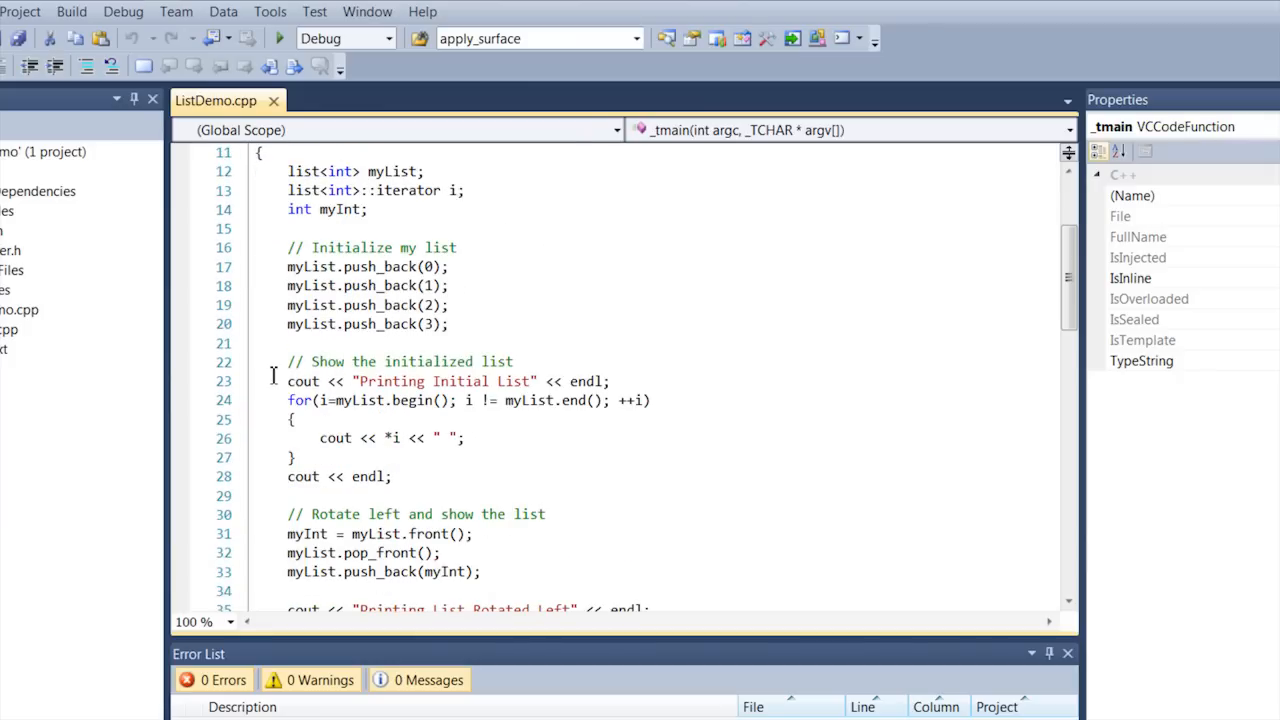
{"action": "mouse_move", "coordinate": [606, 422]}
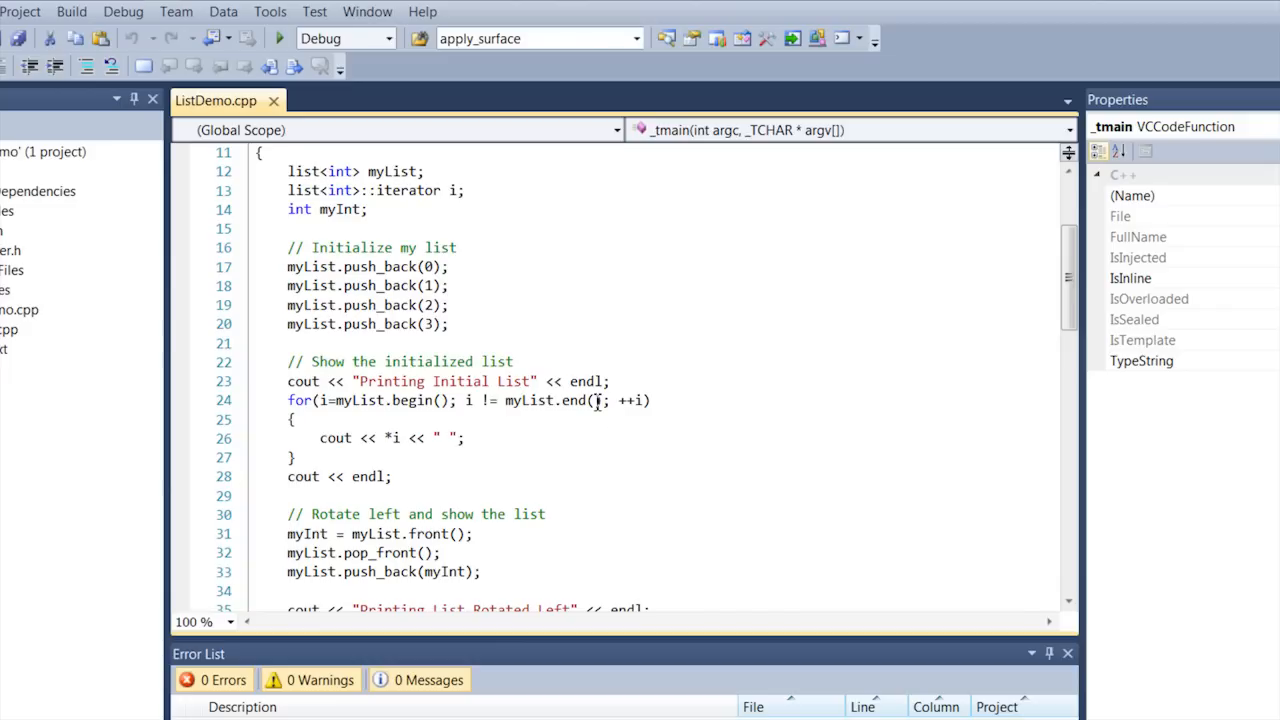
{"action": "scroll", "scroll_direction": "down", "scroll_amount": 3}
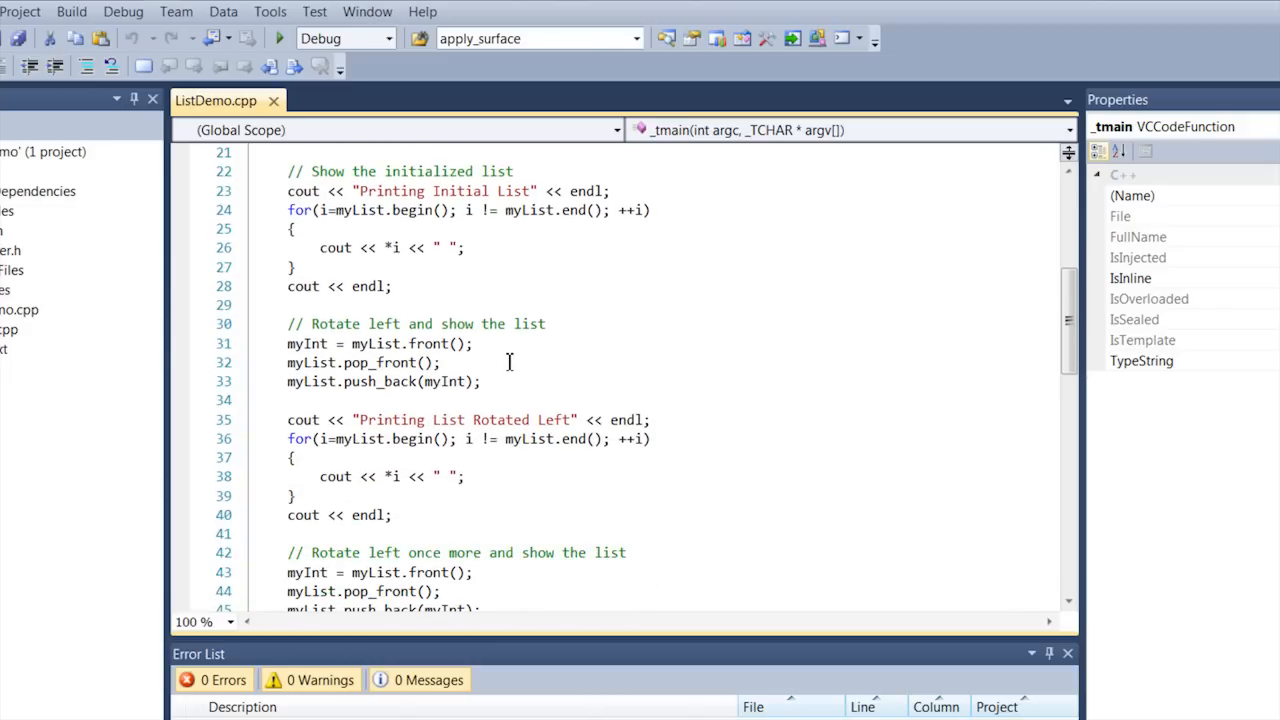
{"action": "mouse_move", "coordinate": [496, 355]}
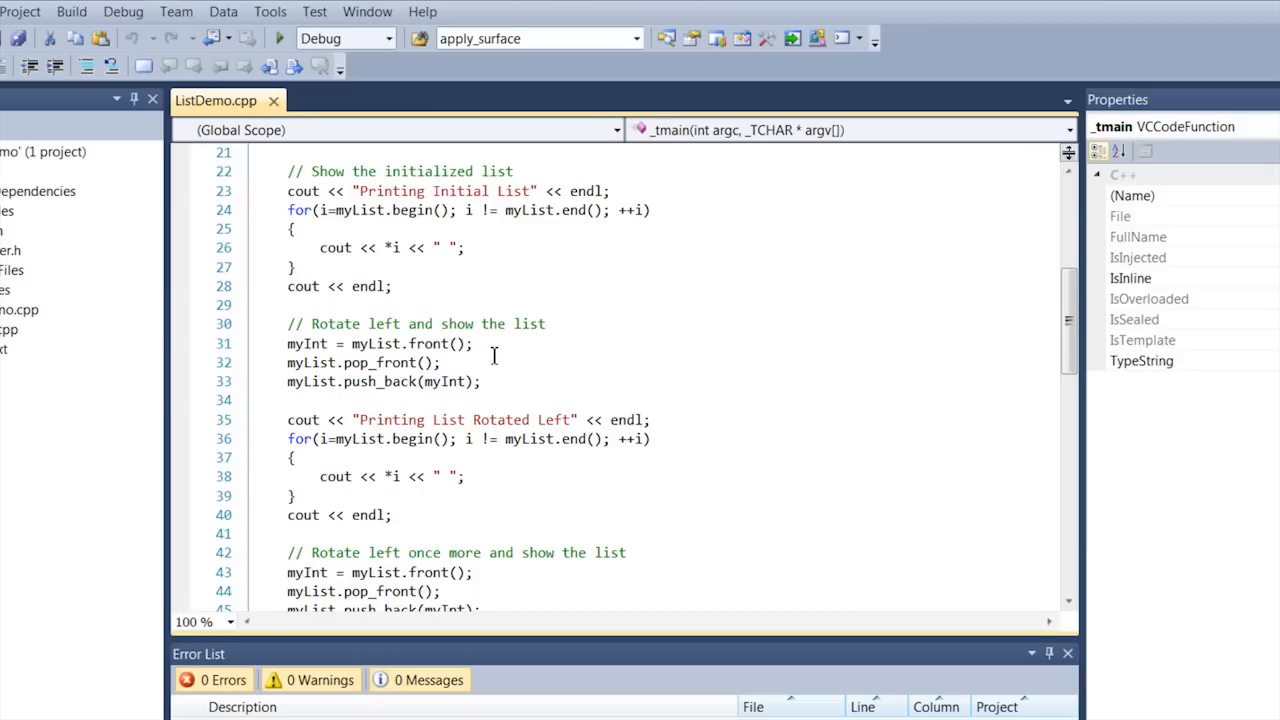
{"action": "mouse_move", "coordinate": [487, 361]}
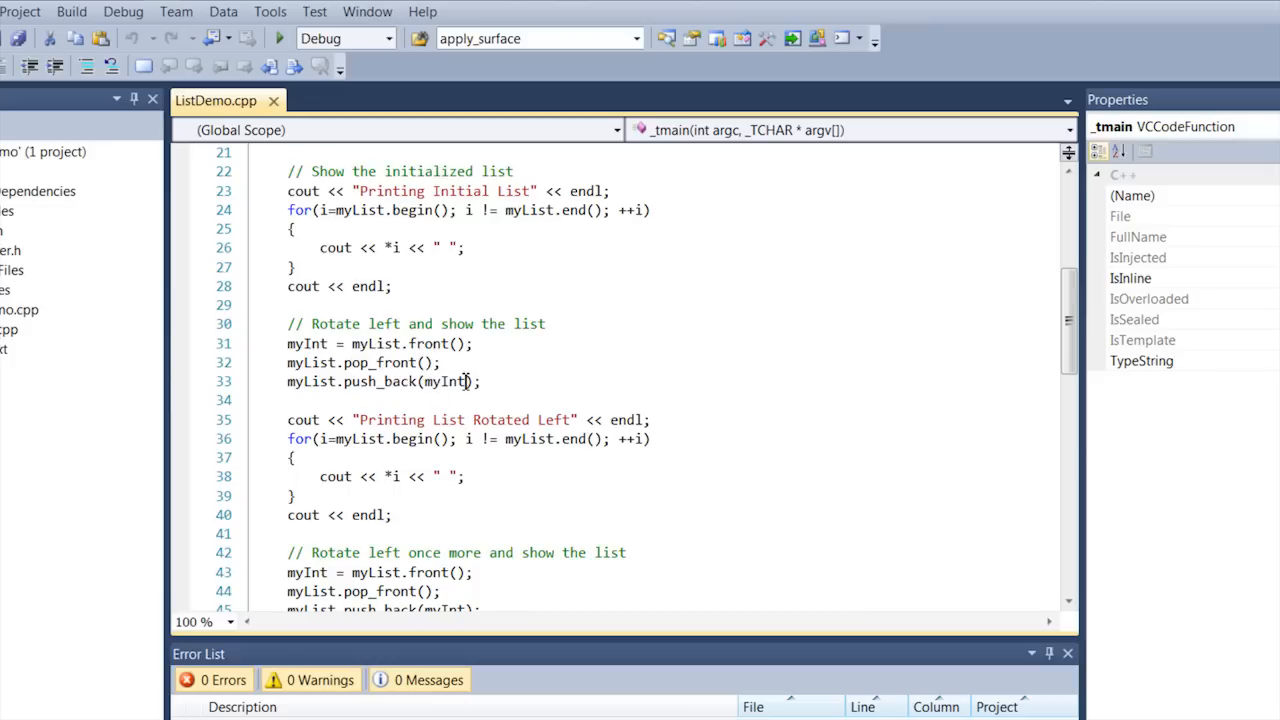
{"action": "mouse_move", "coordinate": [457, 352]}
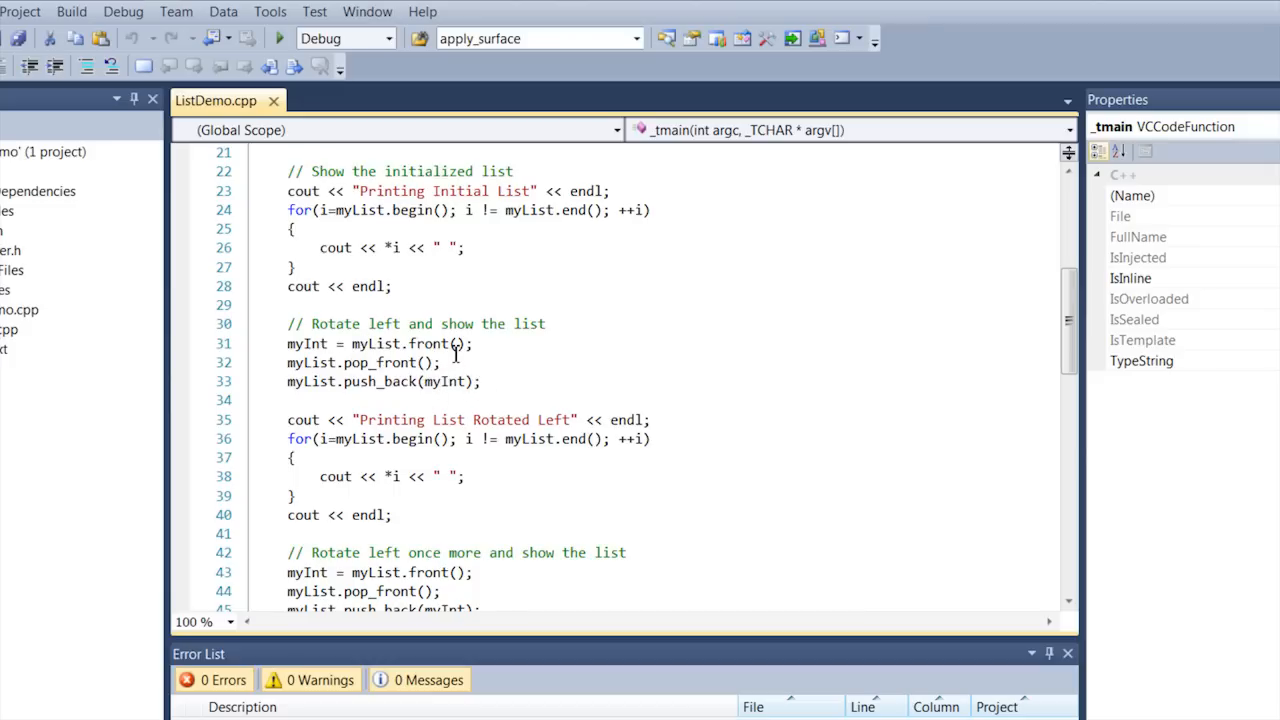
{"action": "mouse_move", "coordinate": [453, 350]}
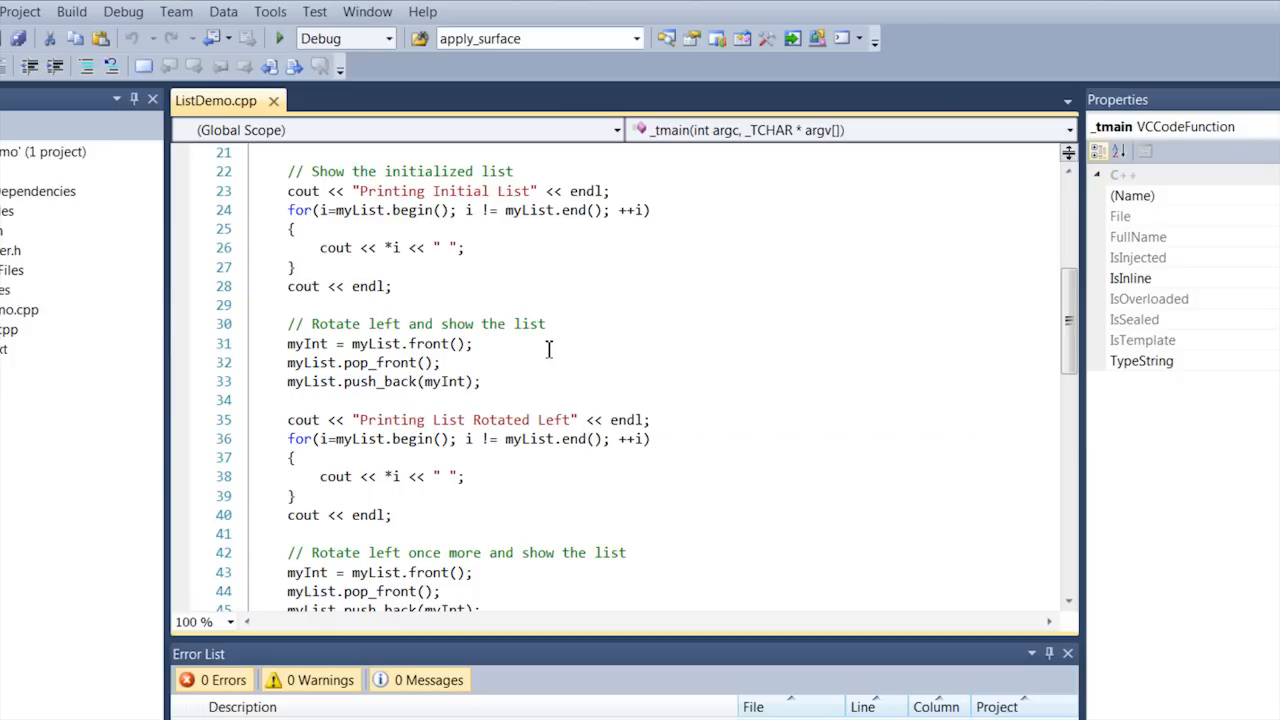
{"action": "mouse_move", "coordinate": [375, 344]}
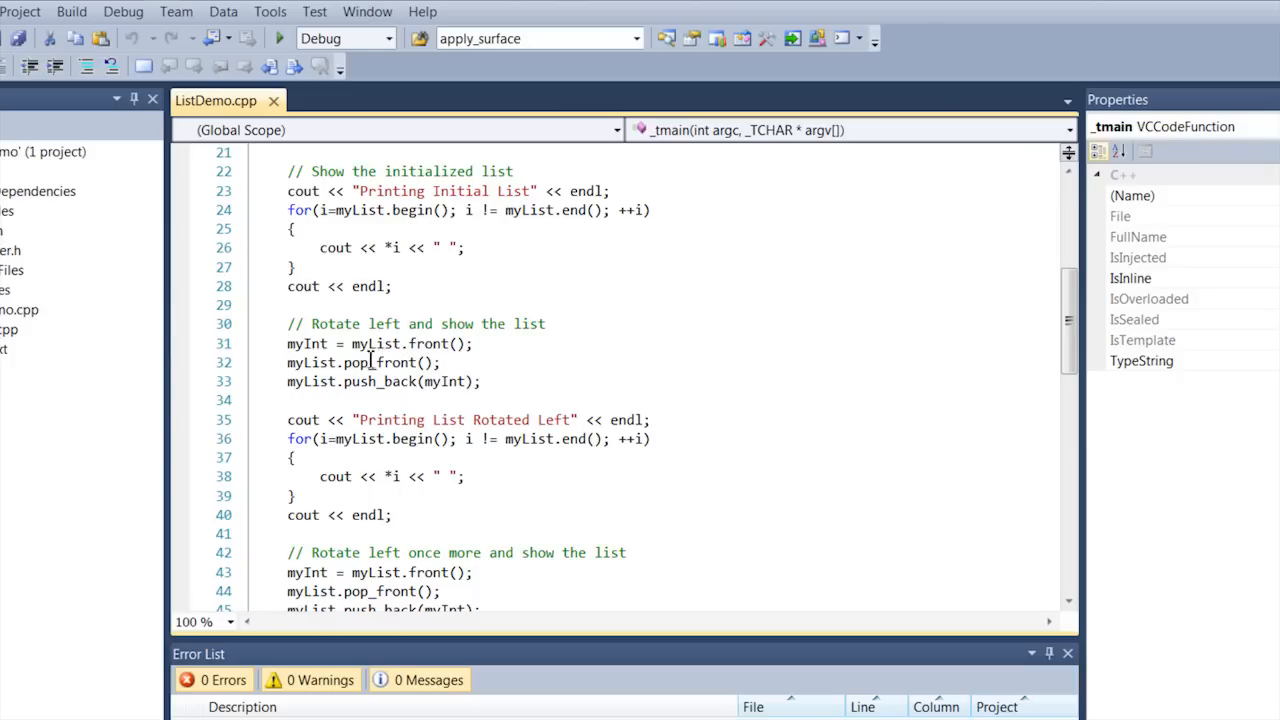
{"action": "mouse_move", "coordinate": [360, 390]}
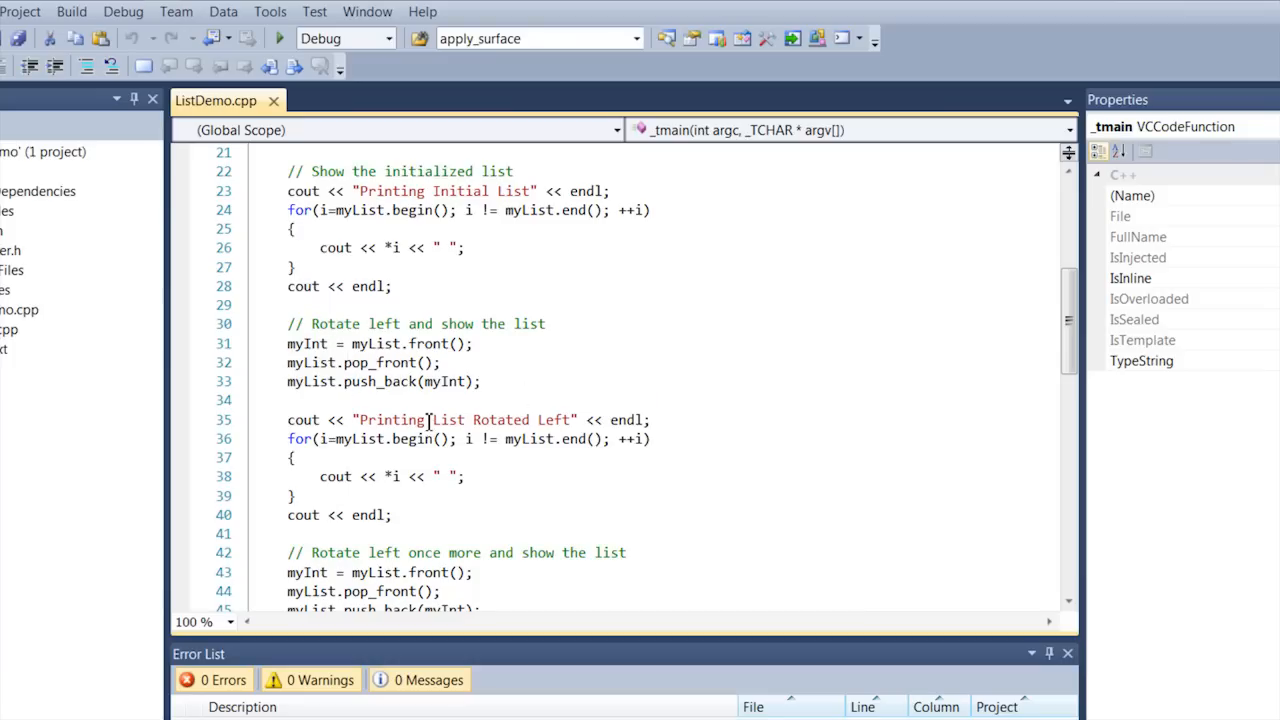
{"action": "scroll", "scroll_direction": "down", "scroll_amount": 3}
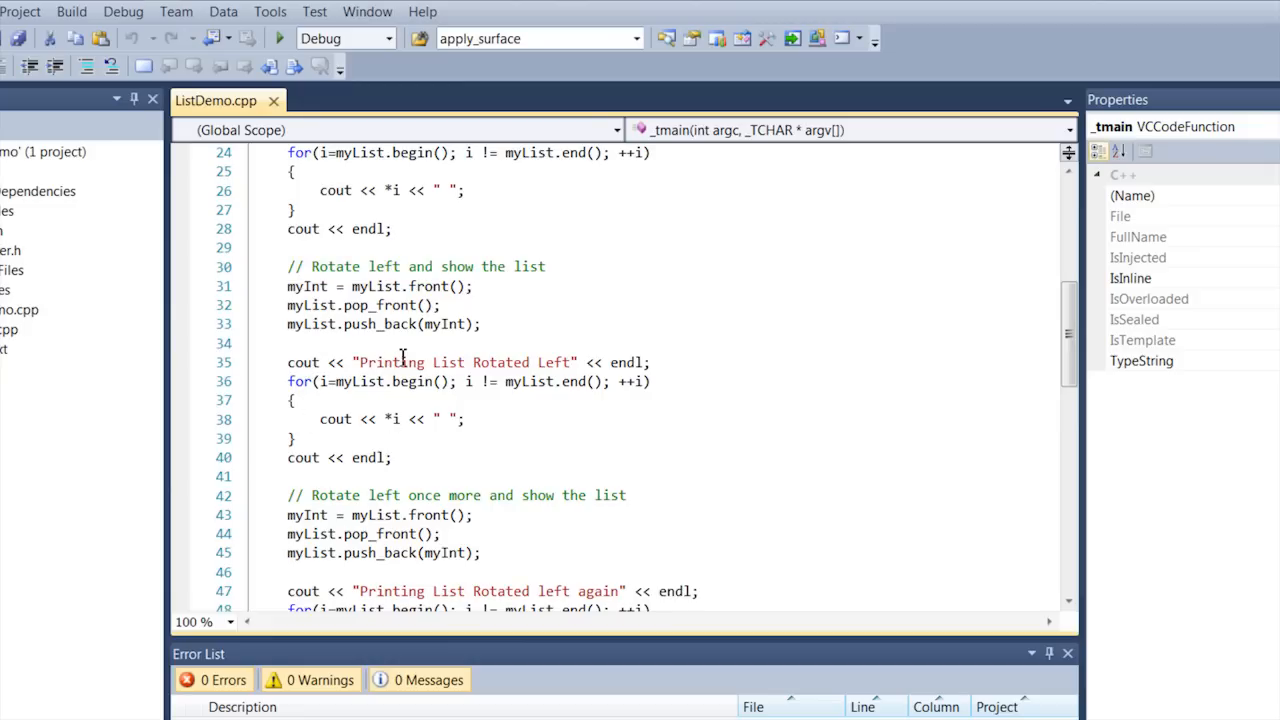
{"action": "mouse_move", "coordinate": [367, 427]}
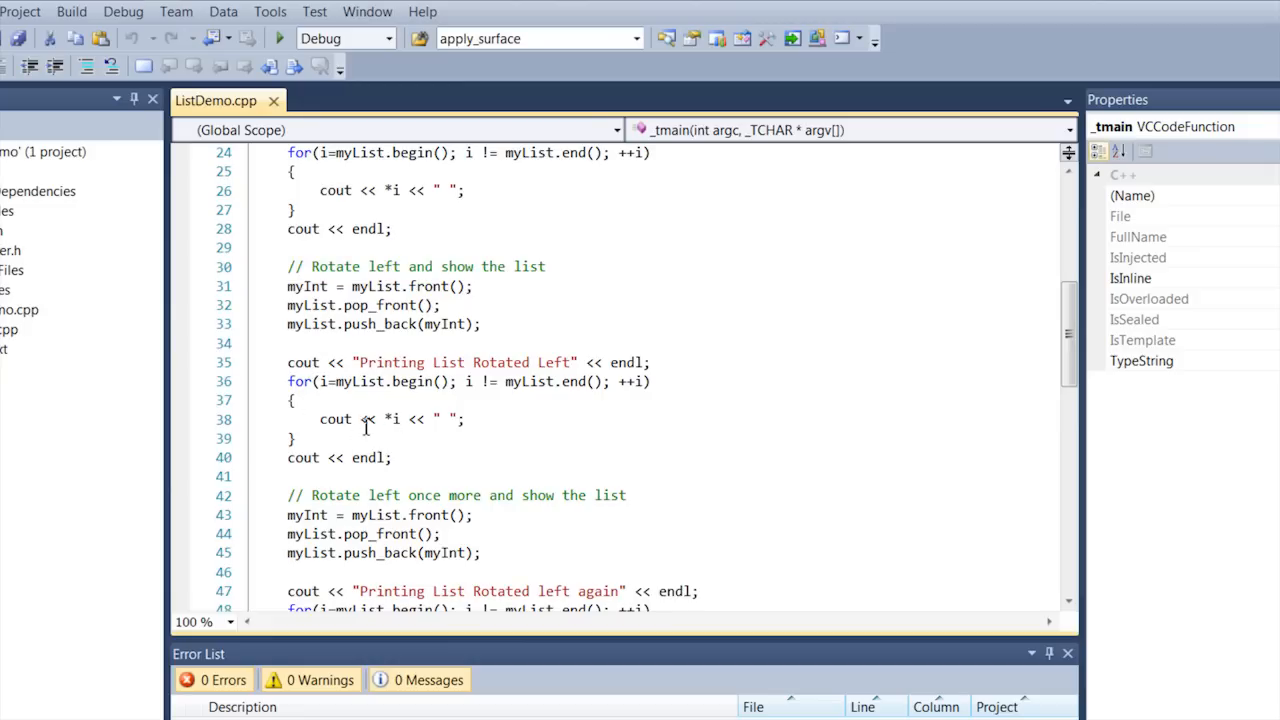
{"action": "scroll", "scroll_direction": "down", "scroll_amount": 3}
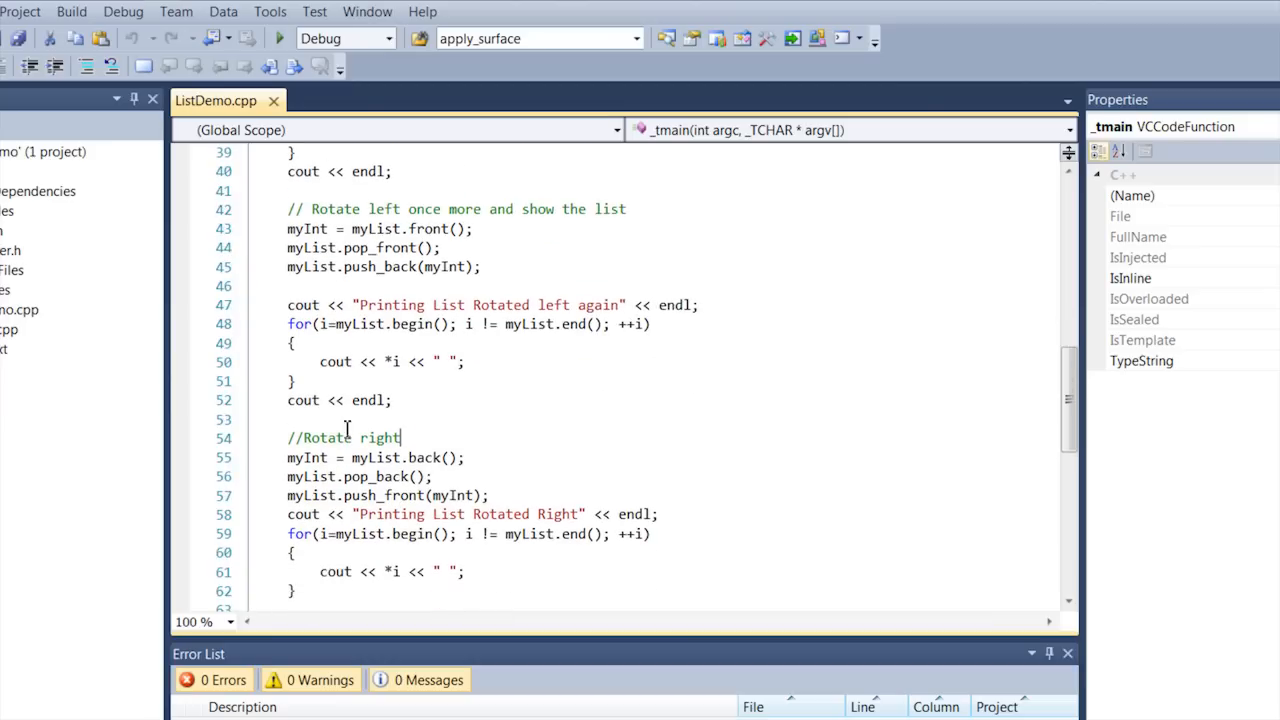
{"action": "scroll", "scroll_direction": "down", "scroll_amount": 3}
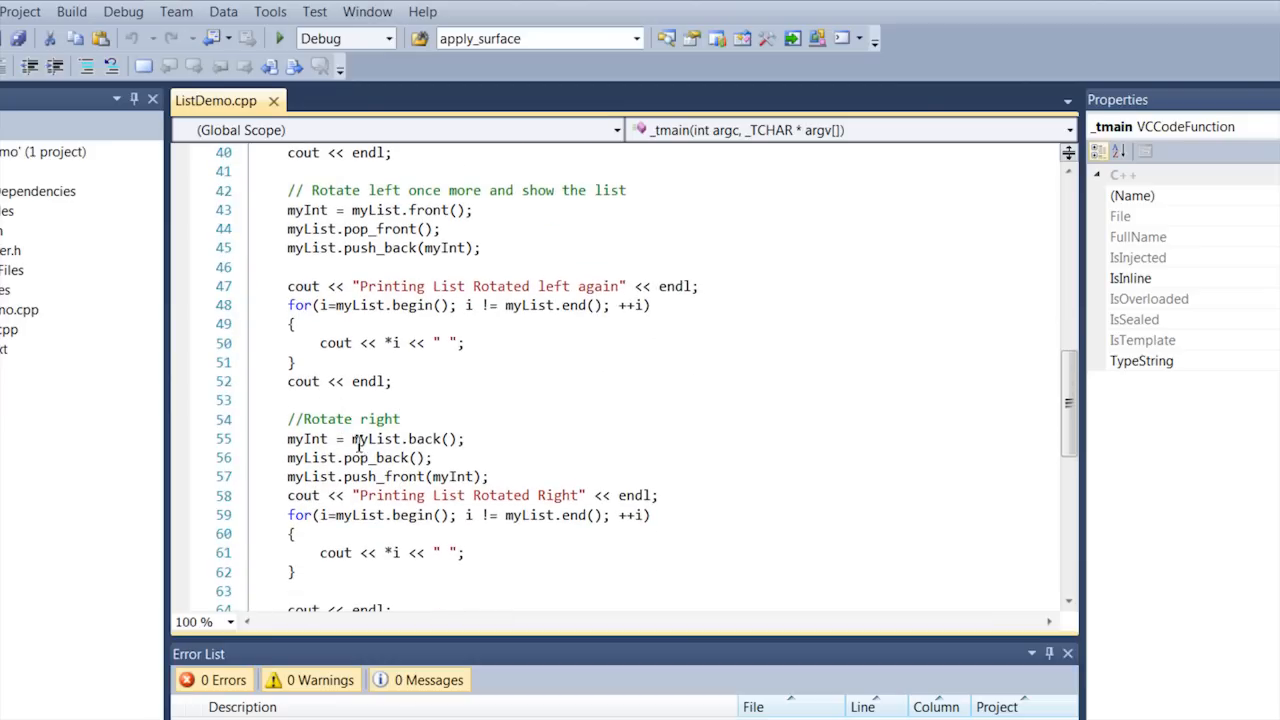
{"action": "mouse_move", "coordinate": [369, 462]}
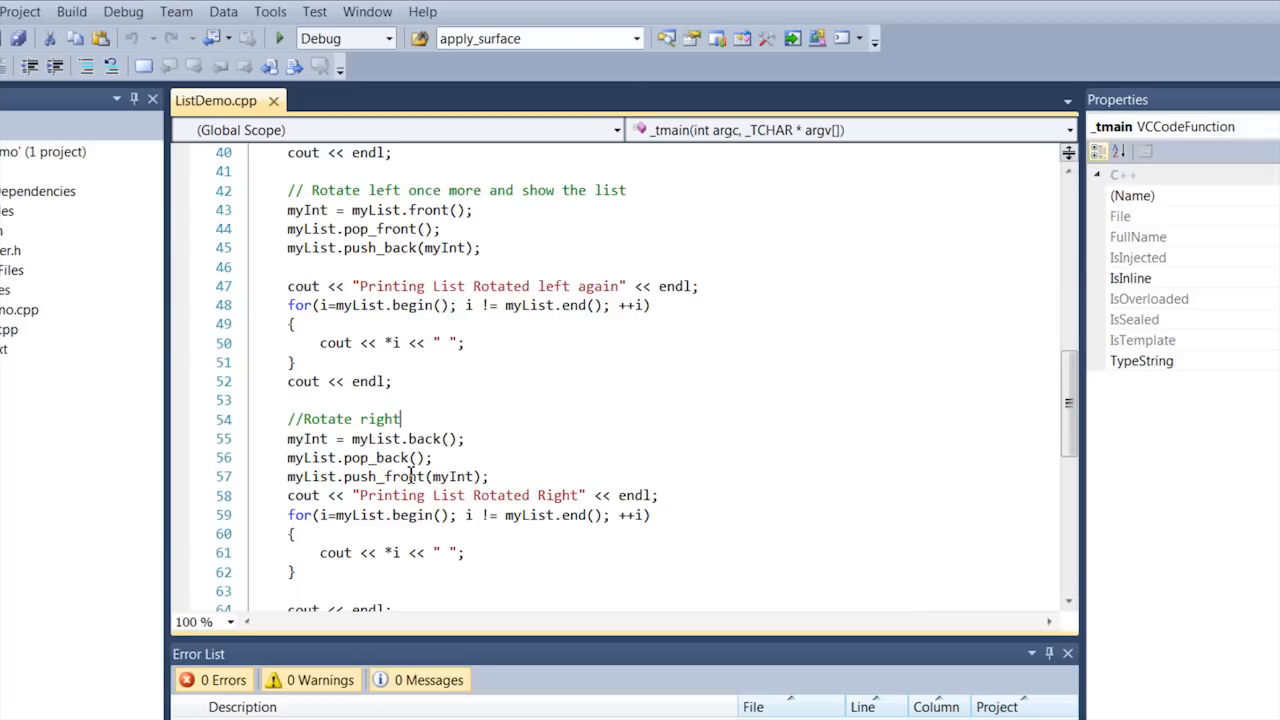
{"action": "scroll", "scroll_direction": "down", "scroll_amount": 3}
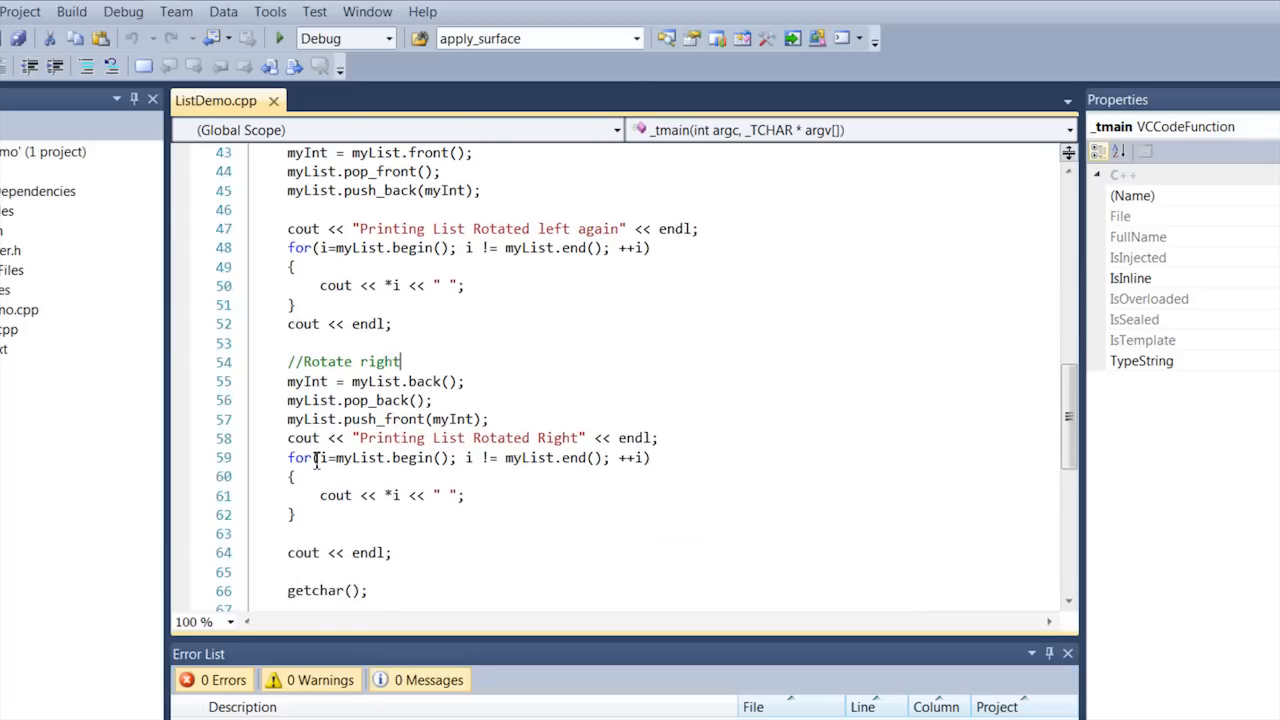
{"action": "scroll", "scroll_direction": "down", "scroll_amount": 3}
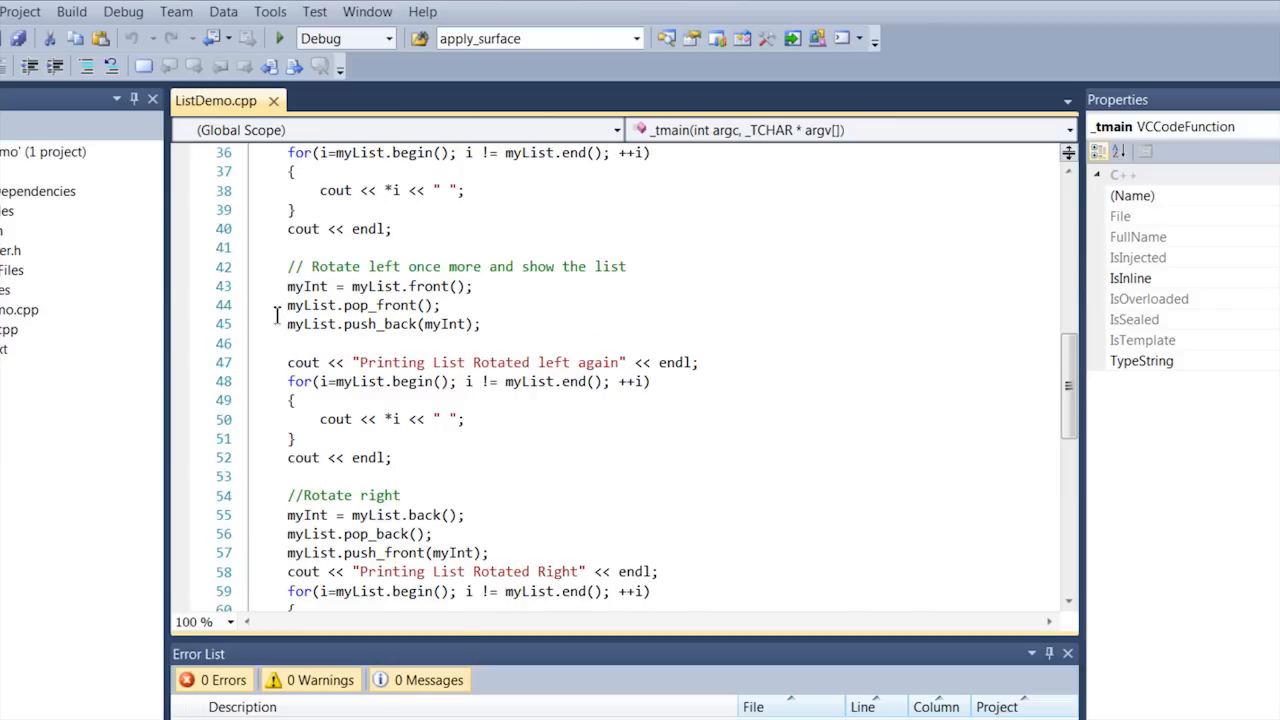
{"action": "mouse_move", "coordinate": [398, 266]}
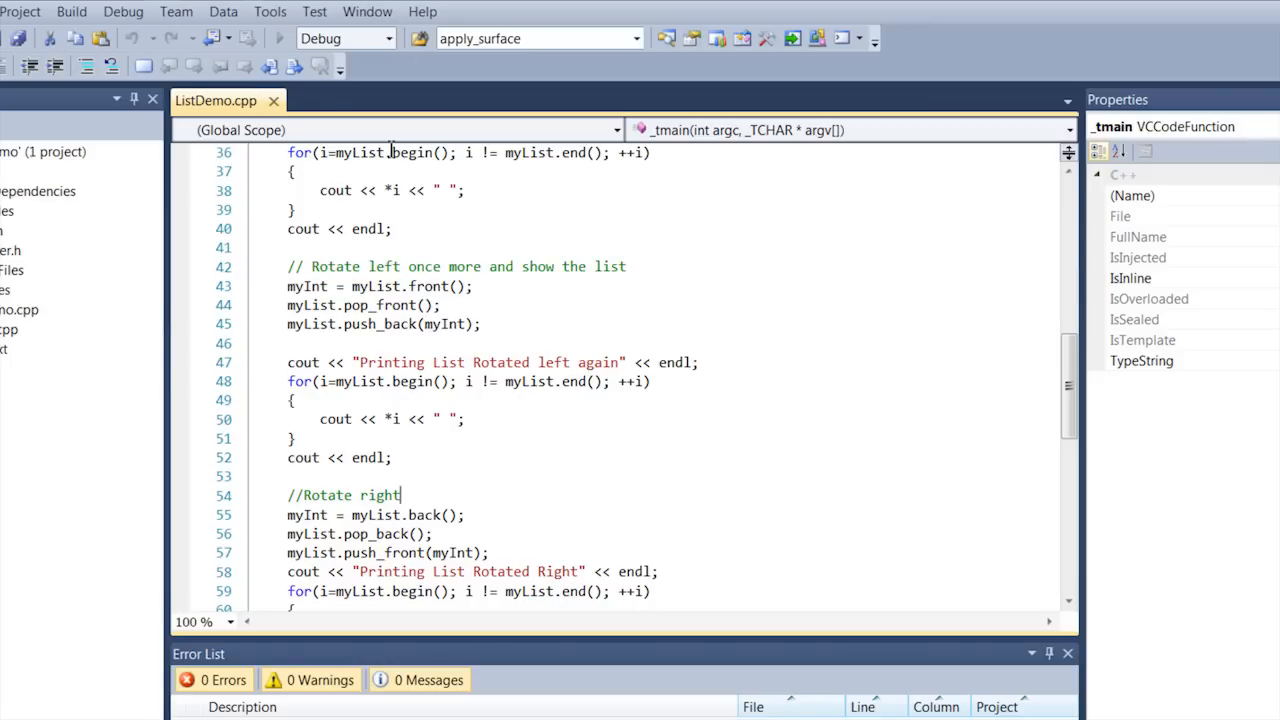
{"action": "key", "text": "F5"}
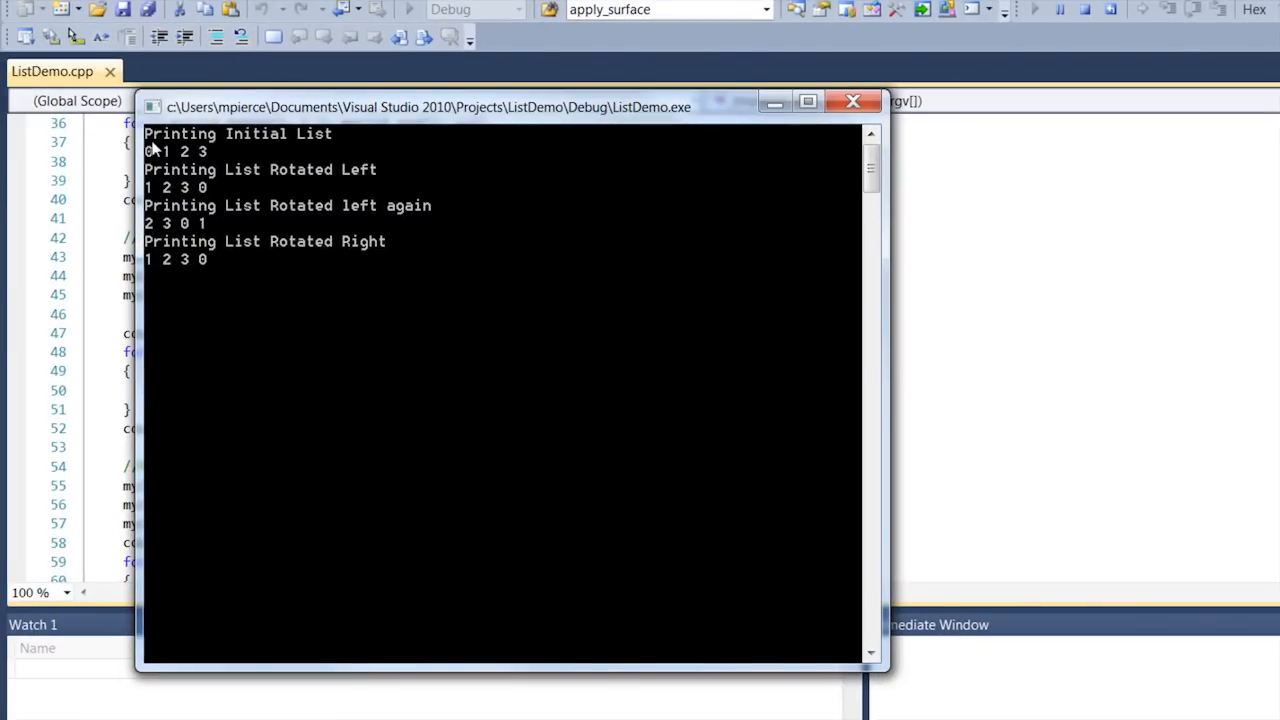
{"action": "mouse_move", "coordinate": [205, 187]}
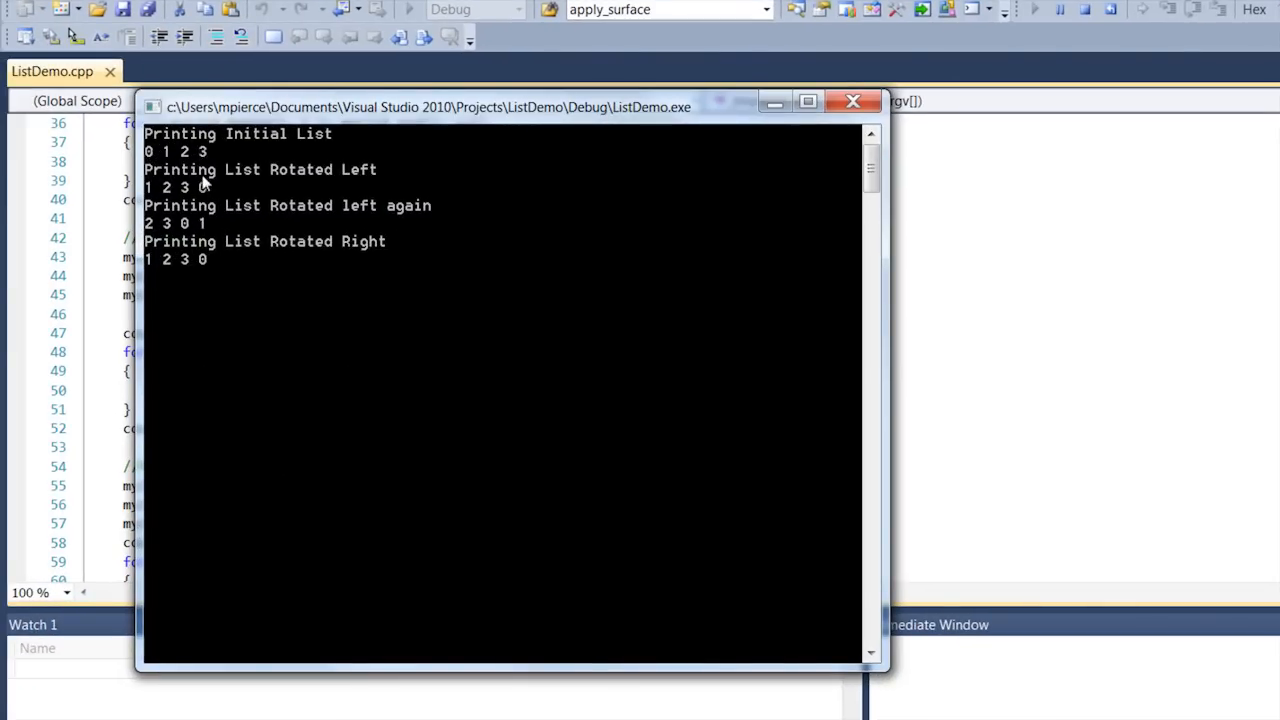
{"action": "mouse_move", "coordinate": [152, 205]}
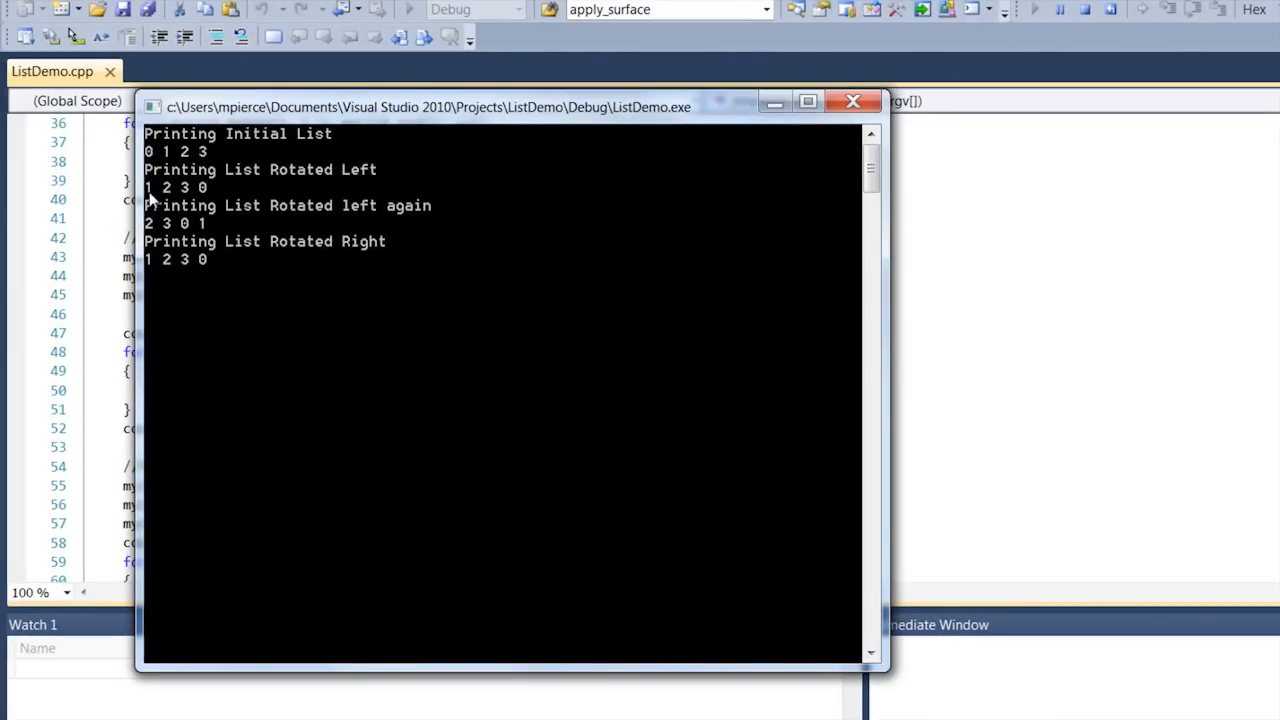
{"action": "mouse_move", "coordinate": [150, 152]}
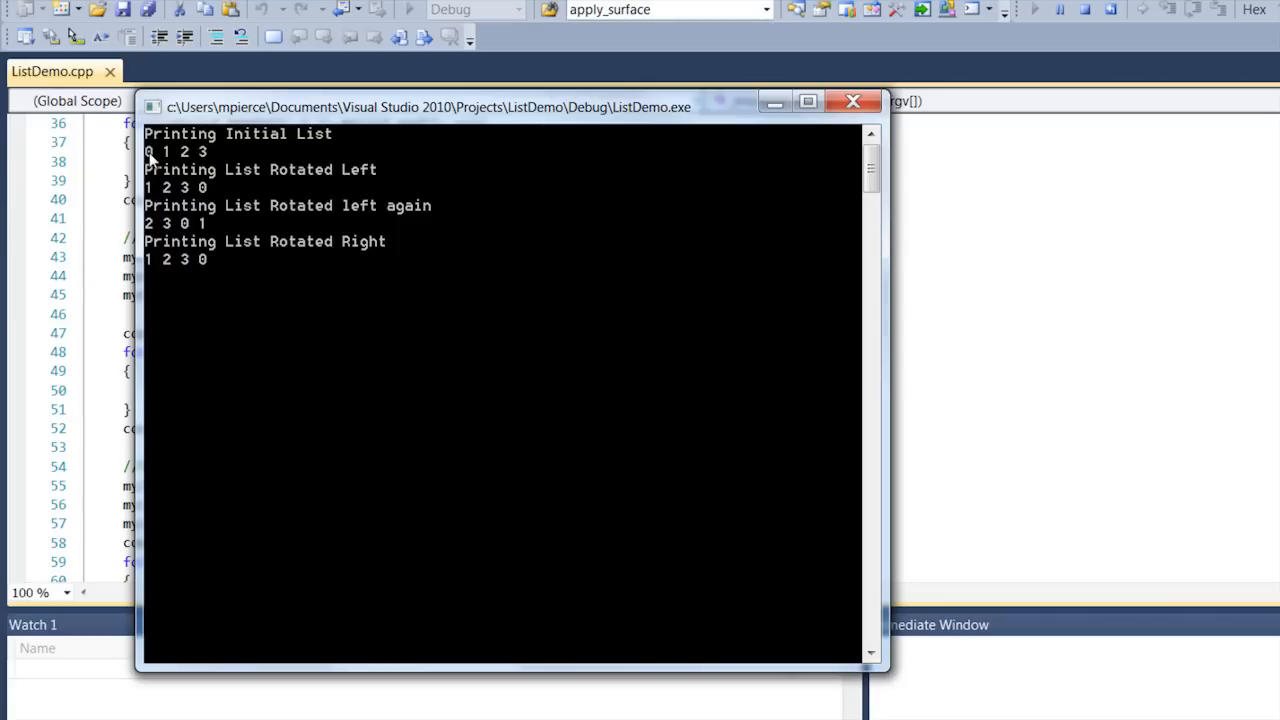
{"action": "mouse_move", "coordinate": [196, 187]}
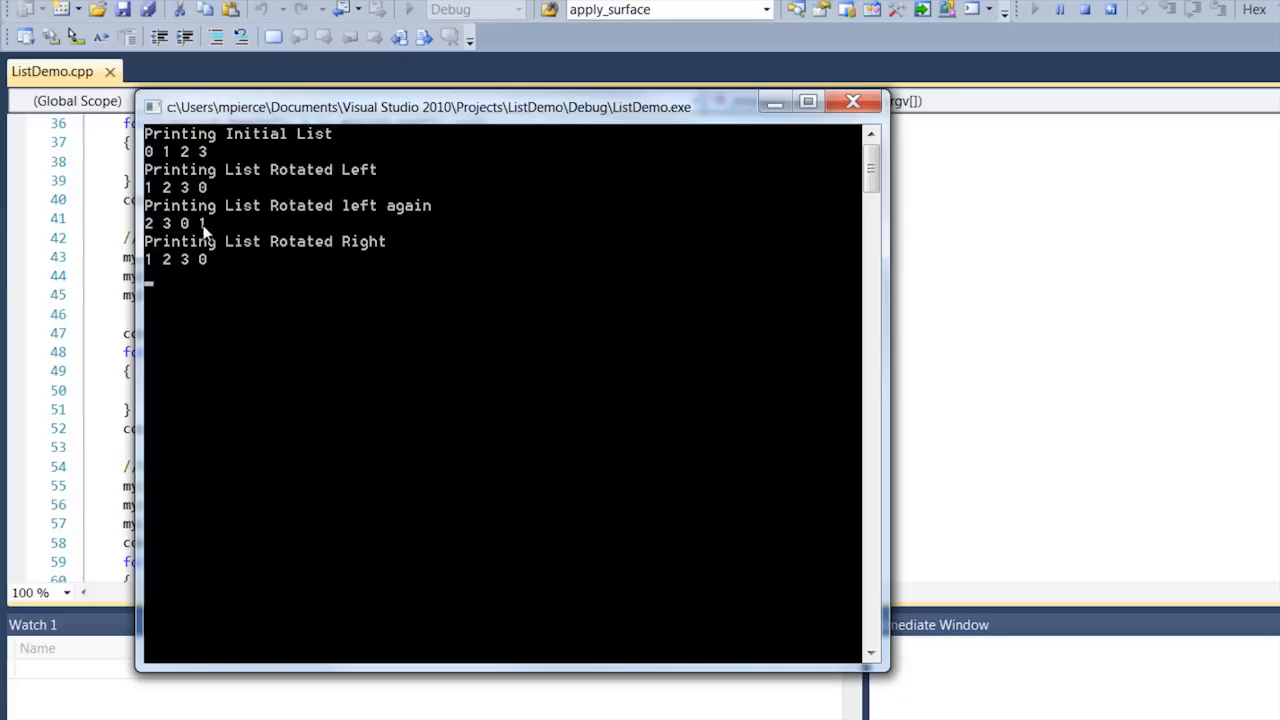
{"action": "mouse_move", "coordinate": [185, 253]}
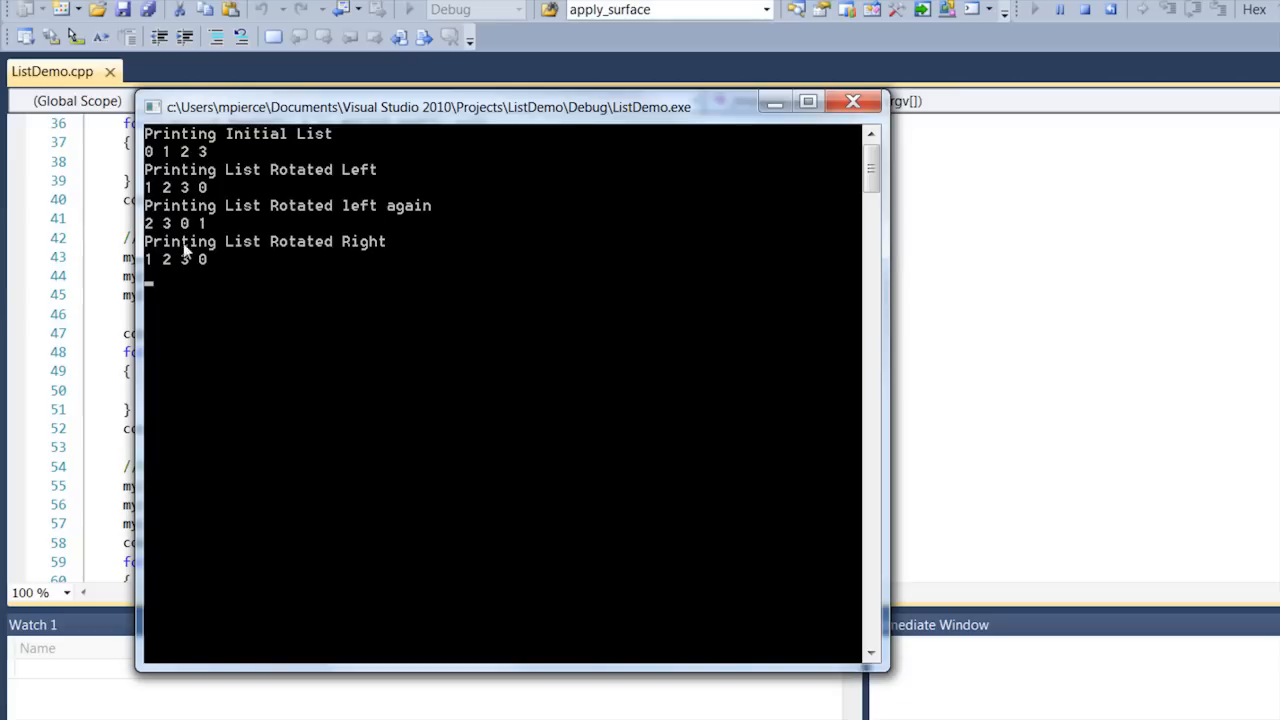